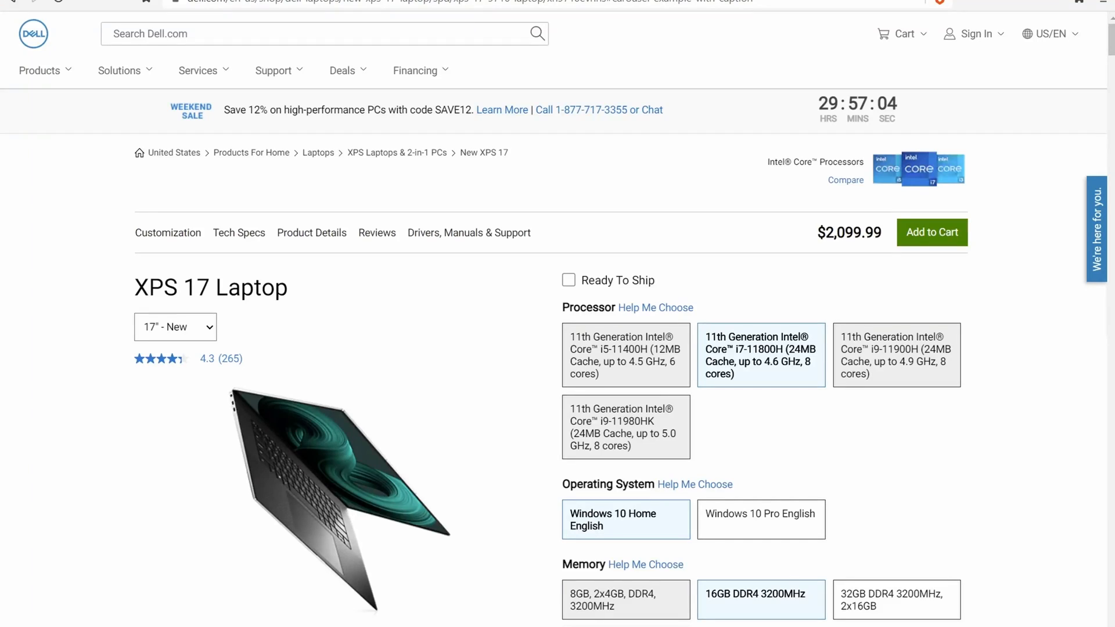
- Review the XPS 17 Customization and Tech Specs, then show the Ports & Slots diagram under Product Details
scroll(down, 3)
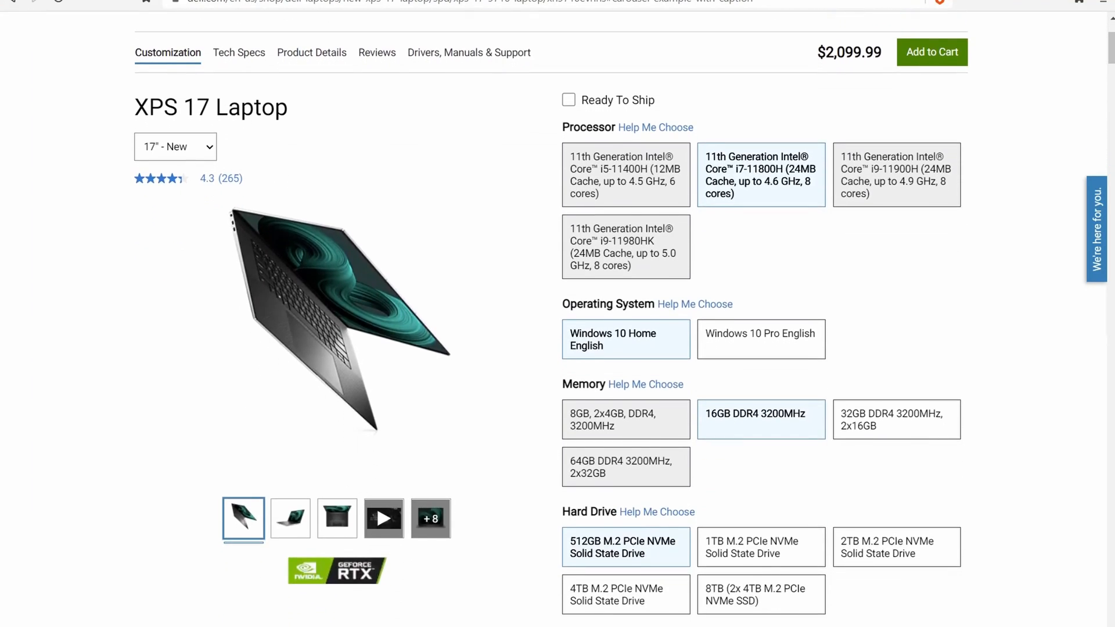
scroll(down, 3)
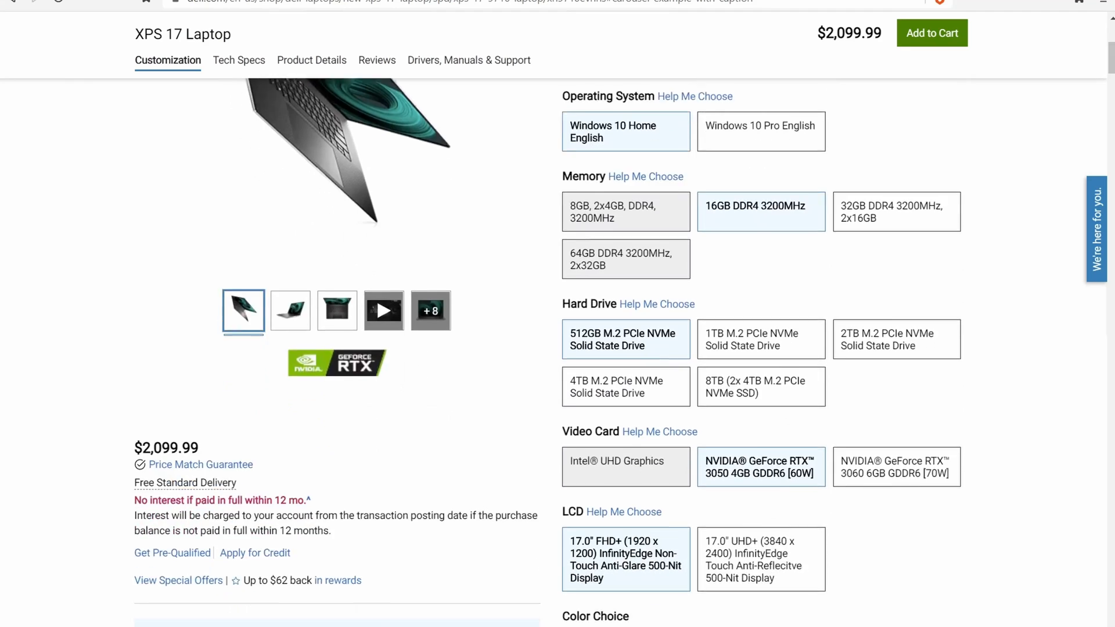
scroll(down, 3)
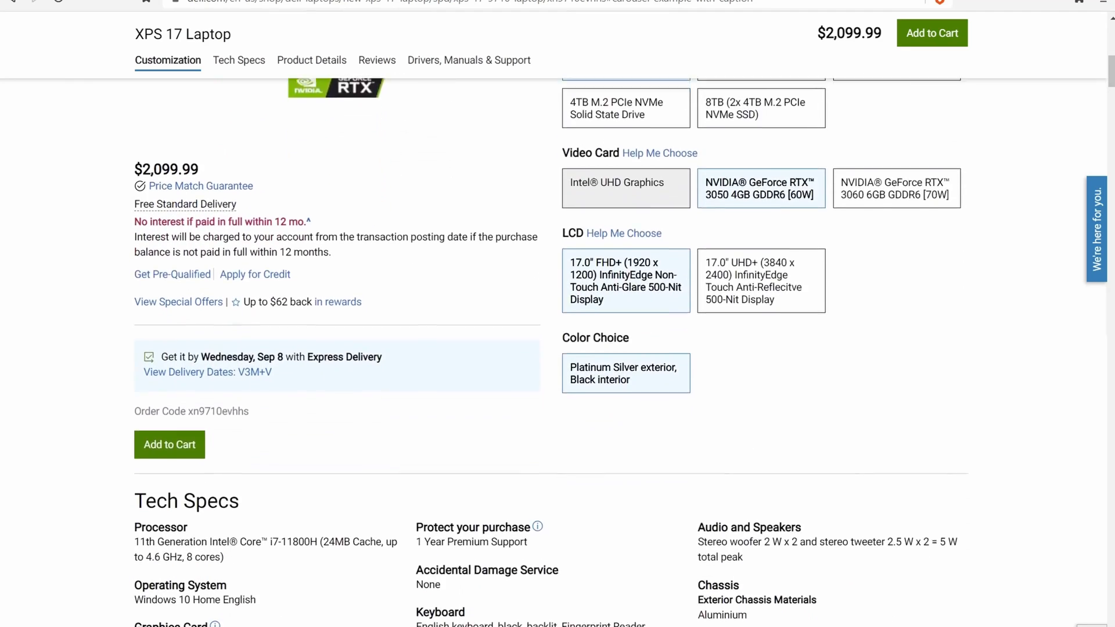
scroll(down, 3)
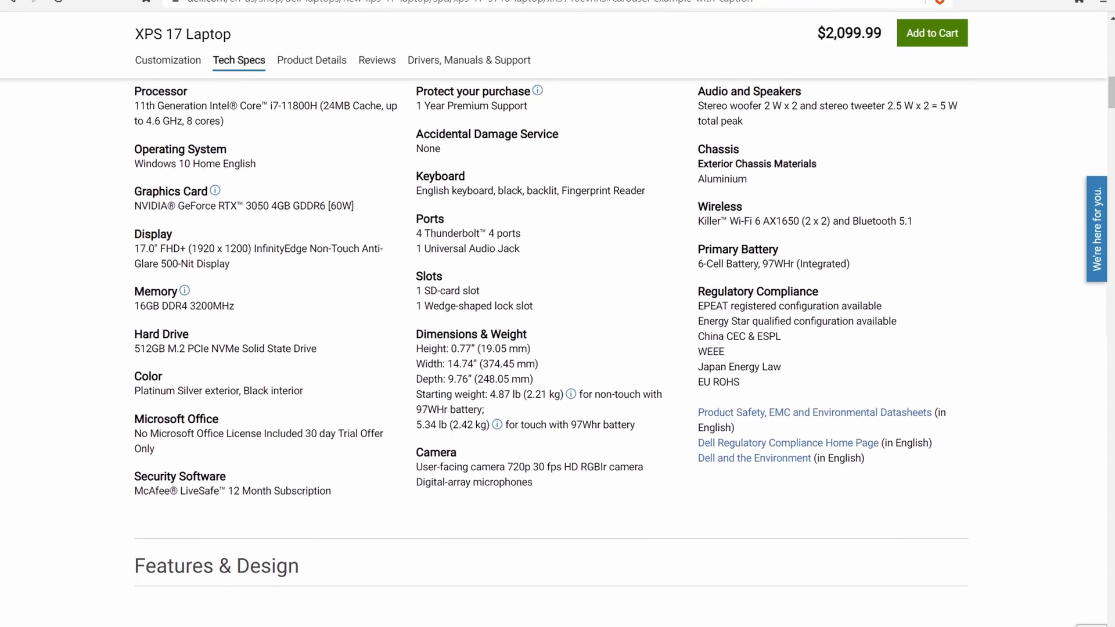
click(311, 59)
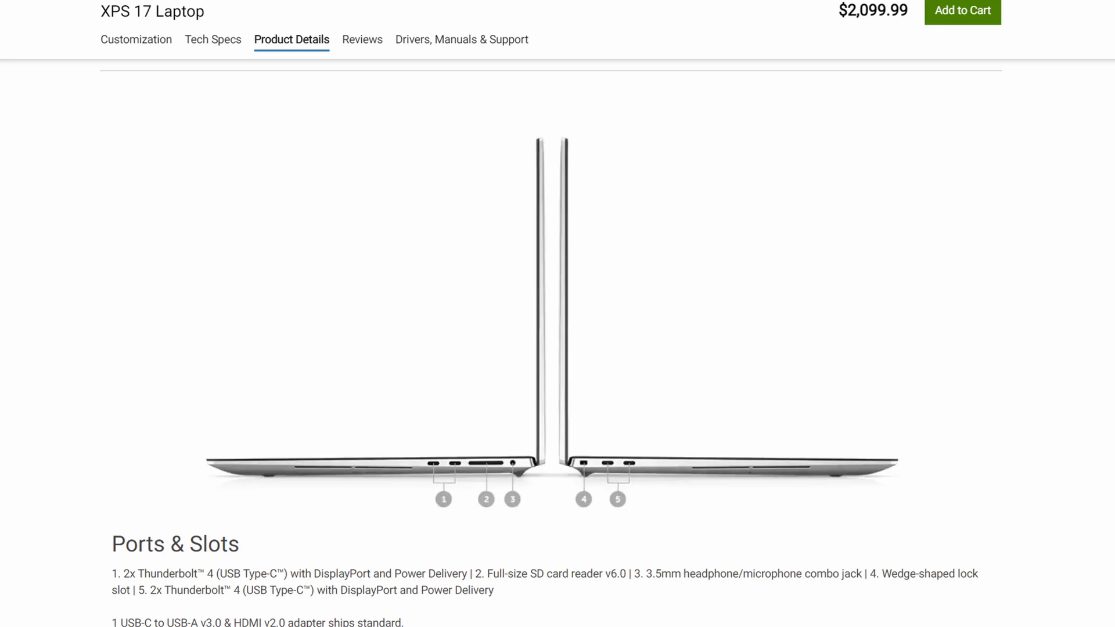
- Switch to the browser tab holding the ZDNet story on USB-C docks bricking MacBooks
scroll(down, 3)
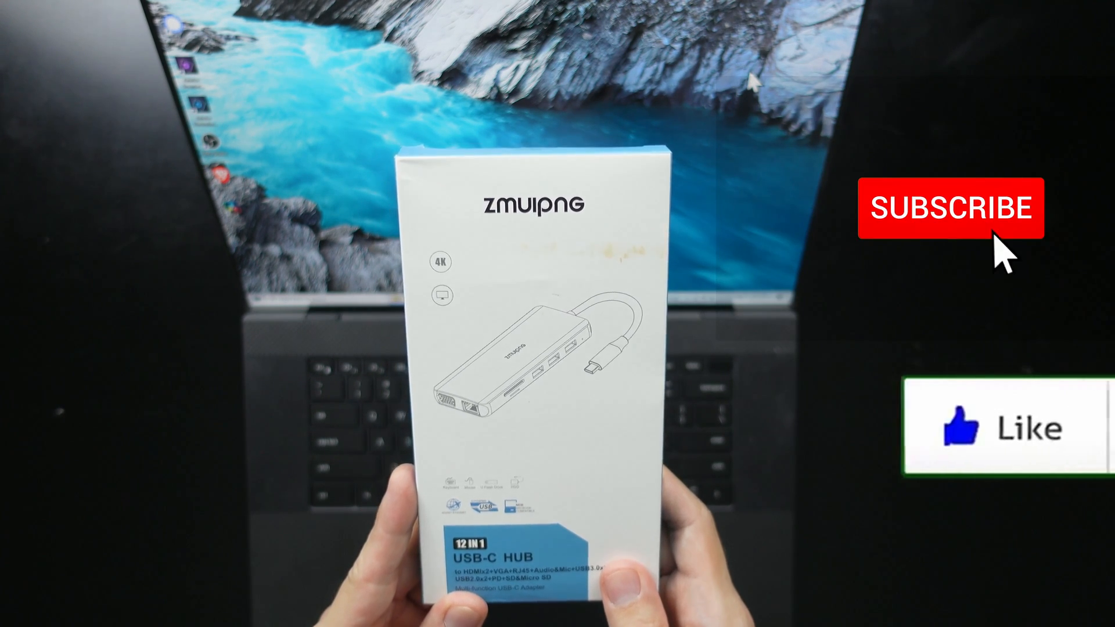
click(951, 207)
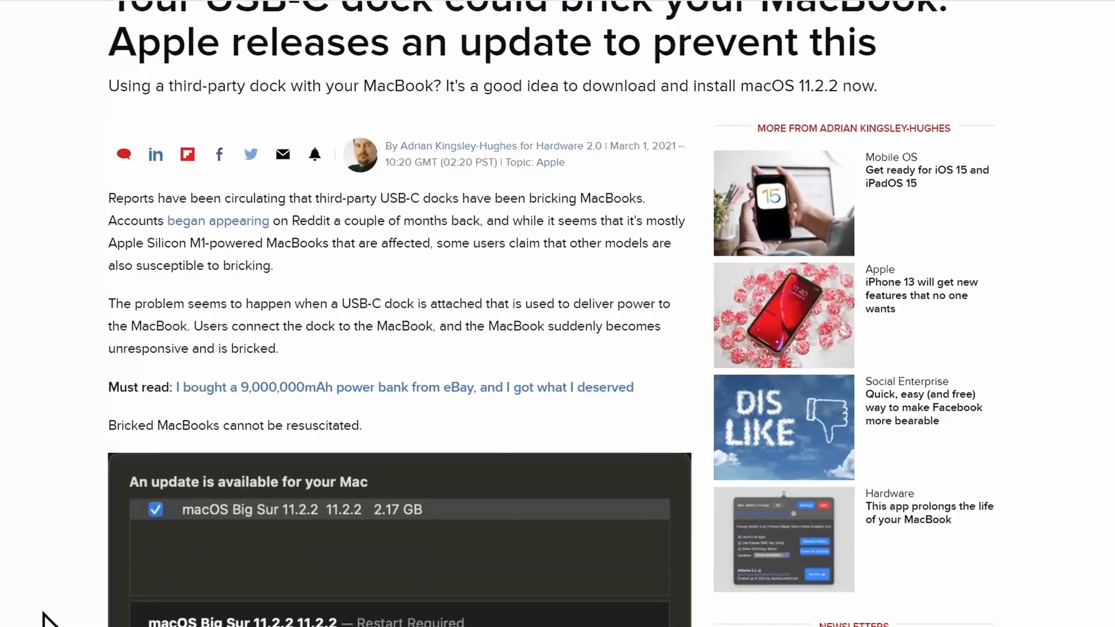
- Read down past the macOS 11.2.2 update screenshot to the article's Related Topics section
scroll(down, 3)
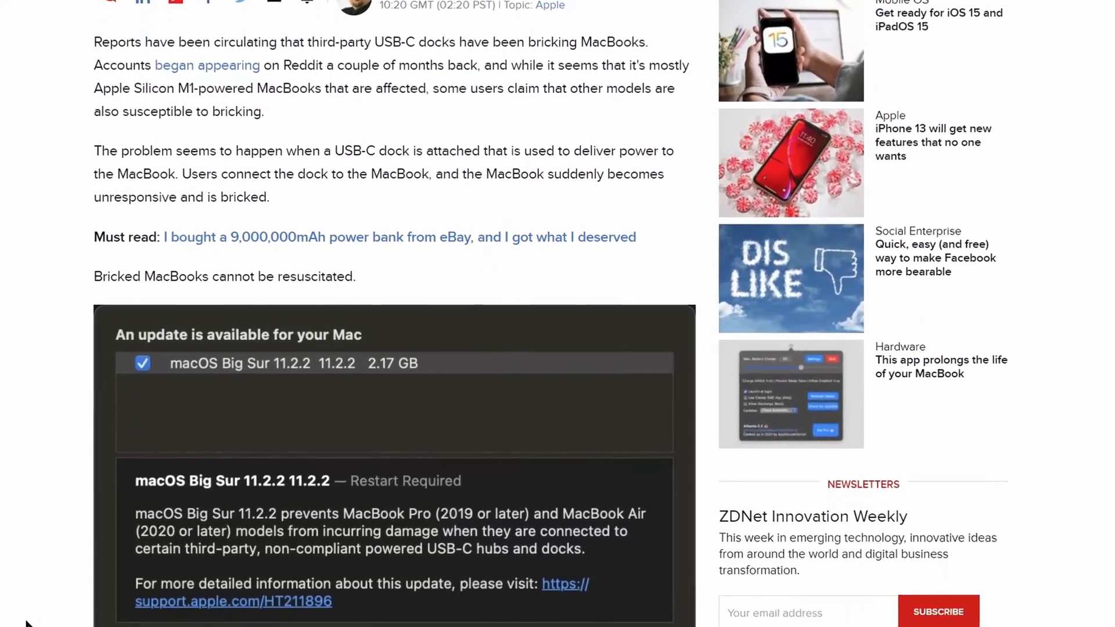
scroll(down, 3)
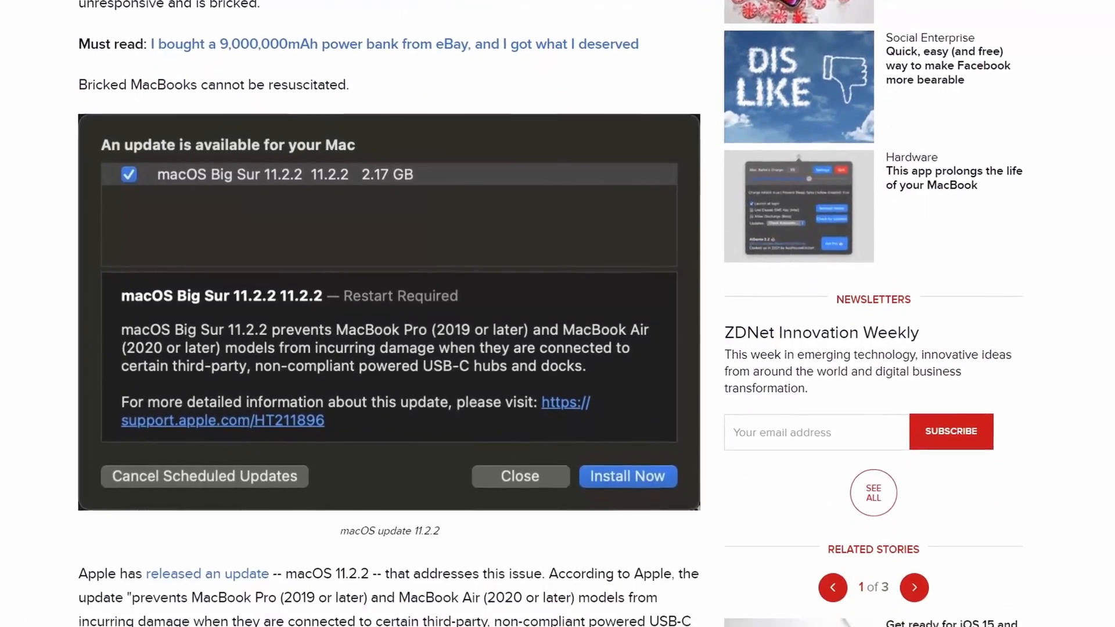
scroll(down, 3)
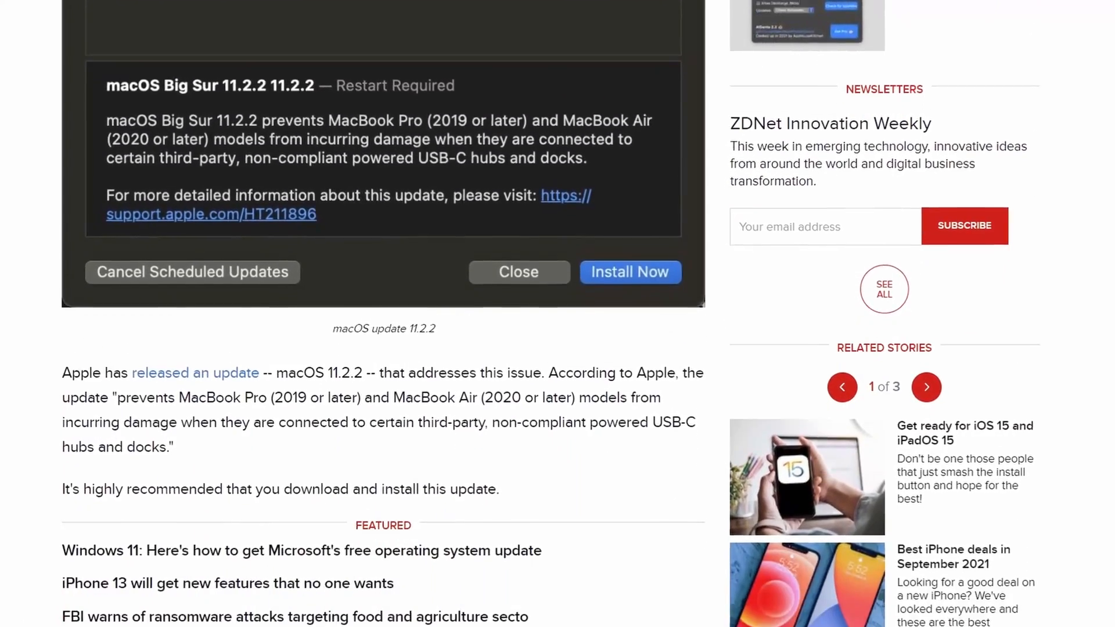
scroll(down, 3)
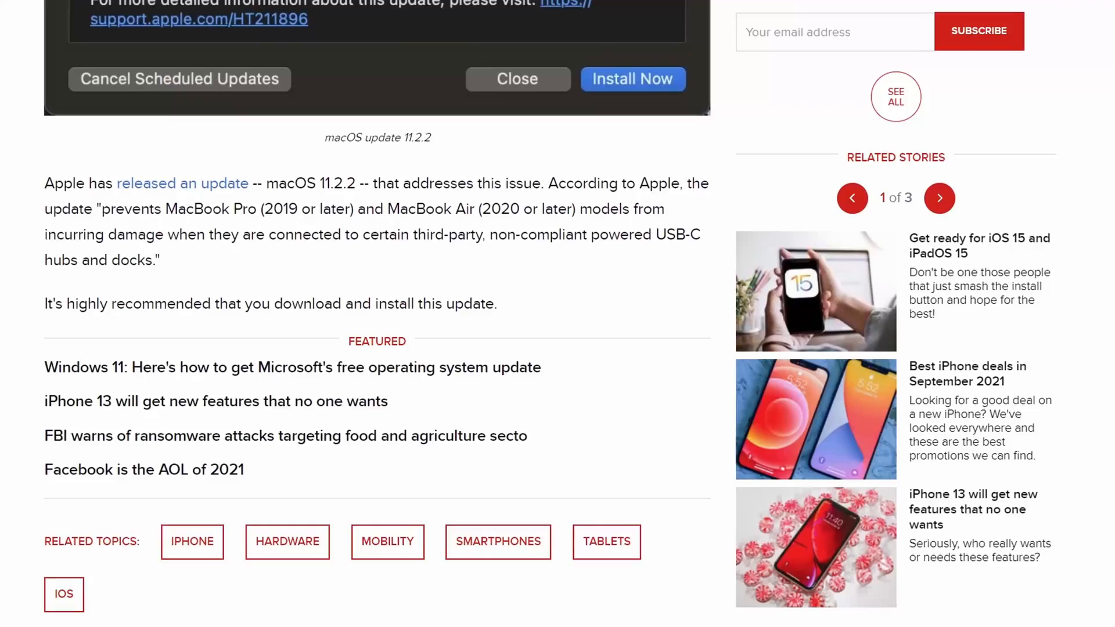
scroll(down, 3)
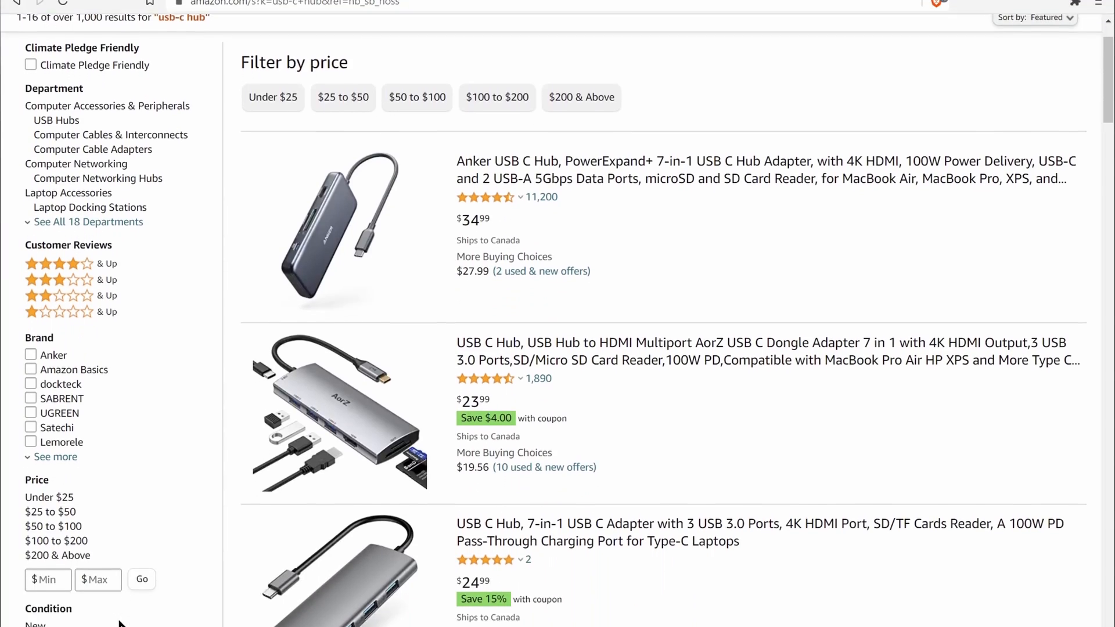
- Browse past Editorial recommendations to more hubs, including Sabrent's $13.99 and Satechi's $79.99 listings
scroll(down, 3)
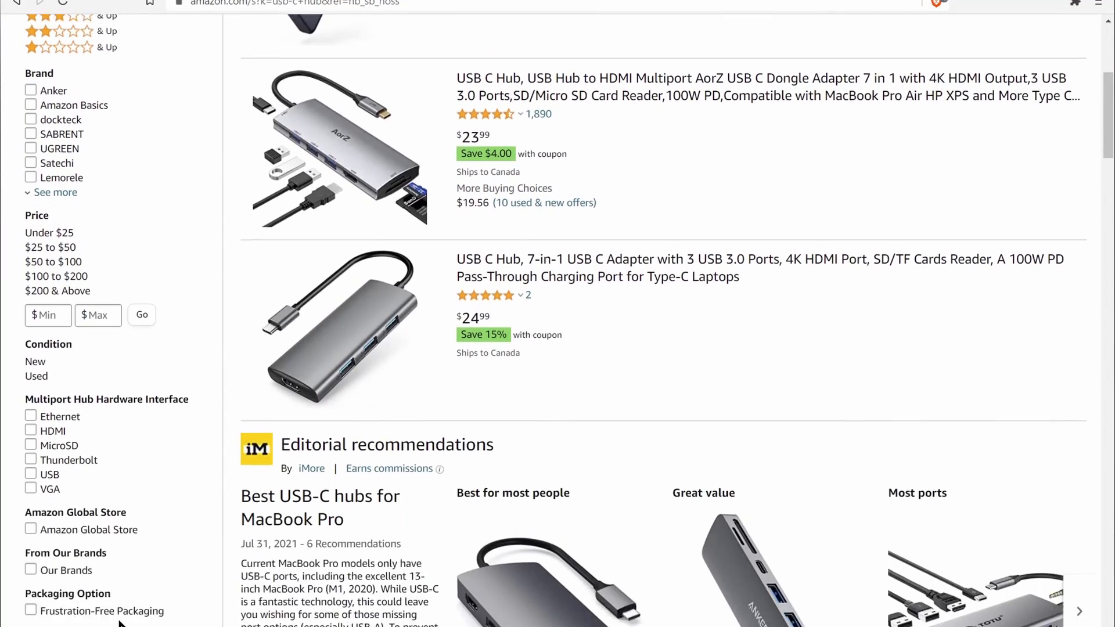
scroll(down, 3)
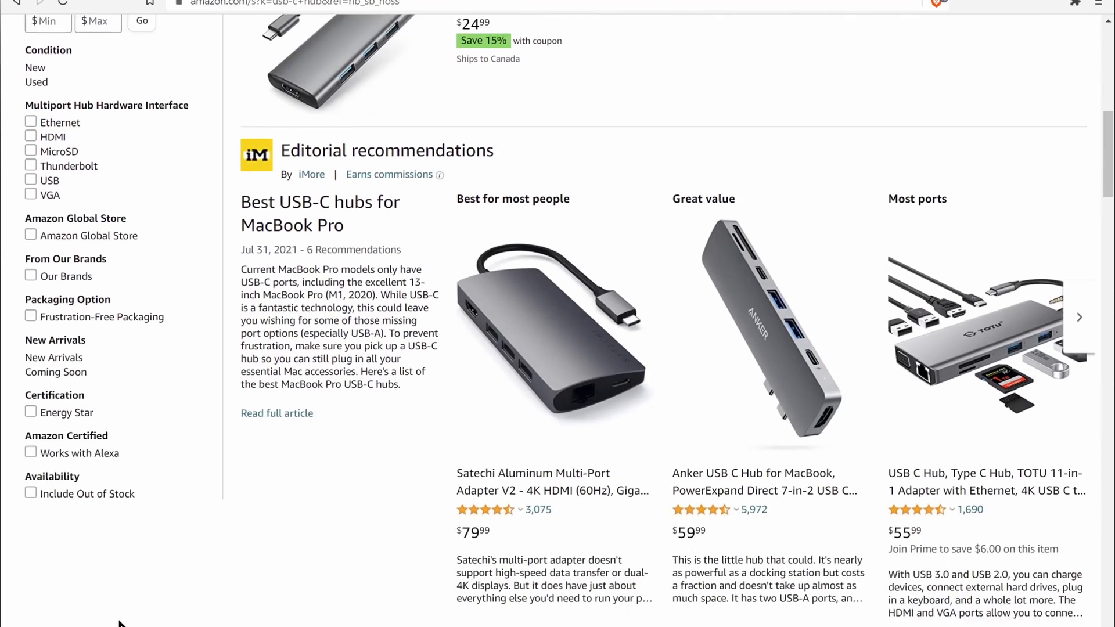
scroll(down, 3)
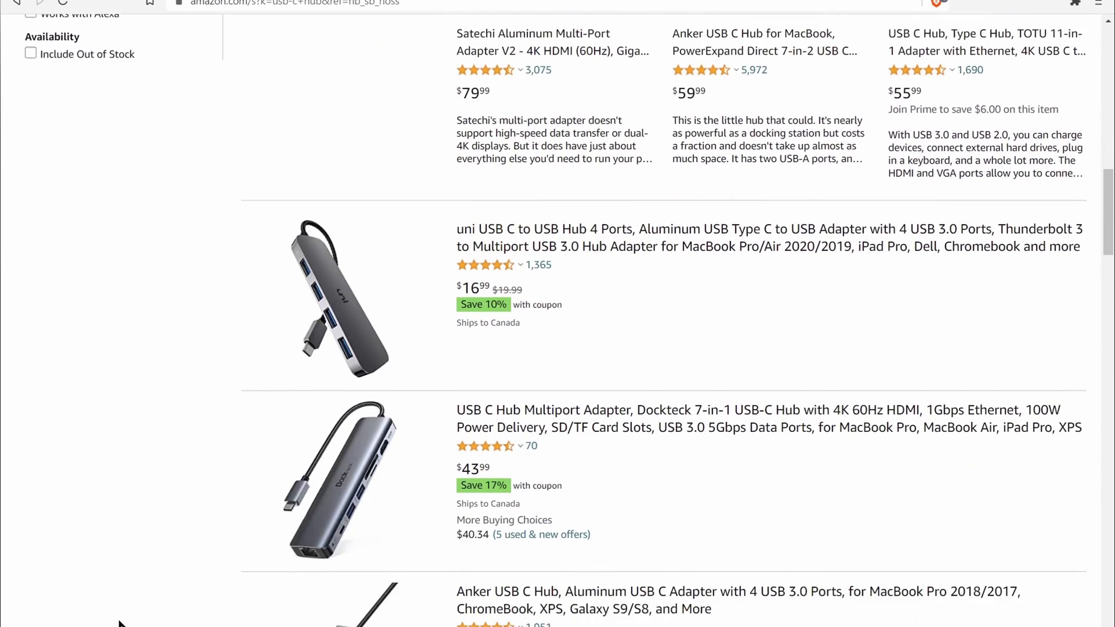
scroll(down, 3)
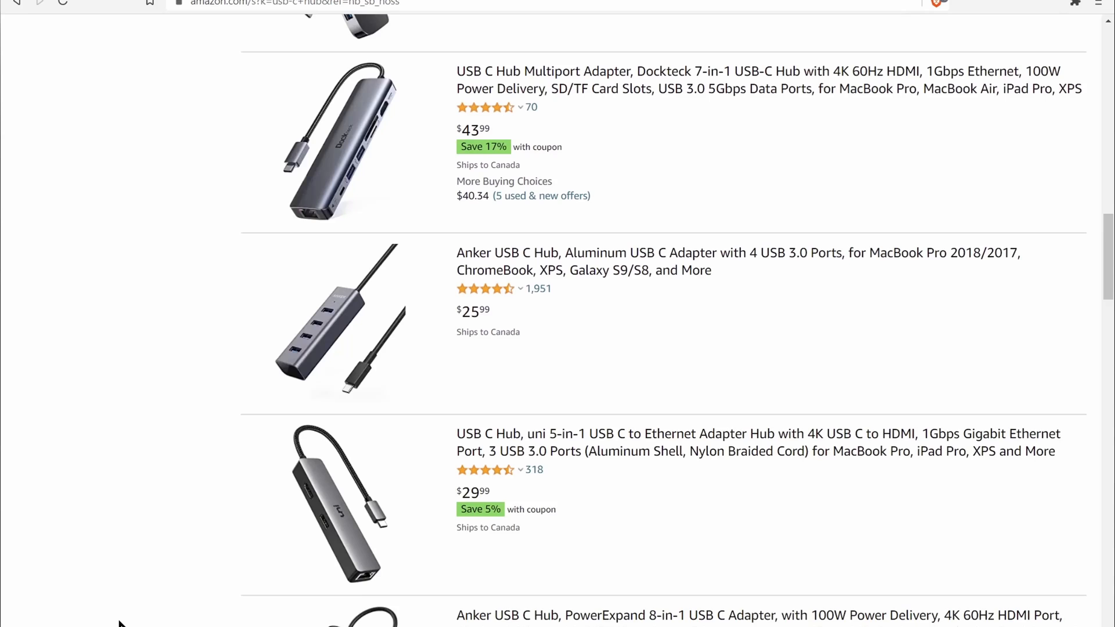
scroll(down, 3)
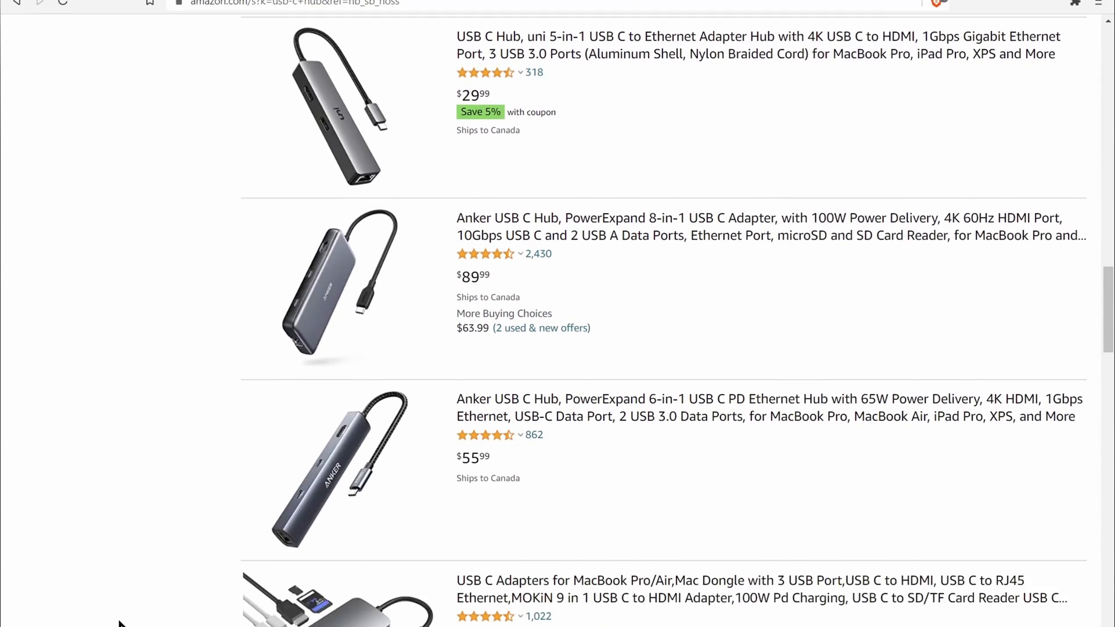
scroll(down, 3)
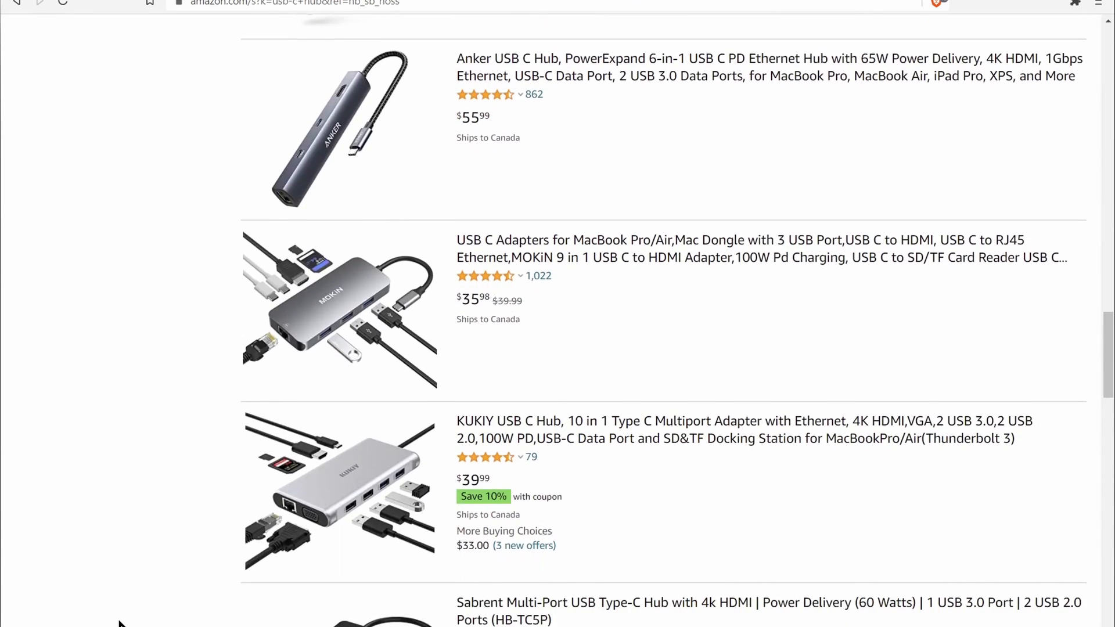
scroll(down, 3)
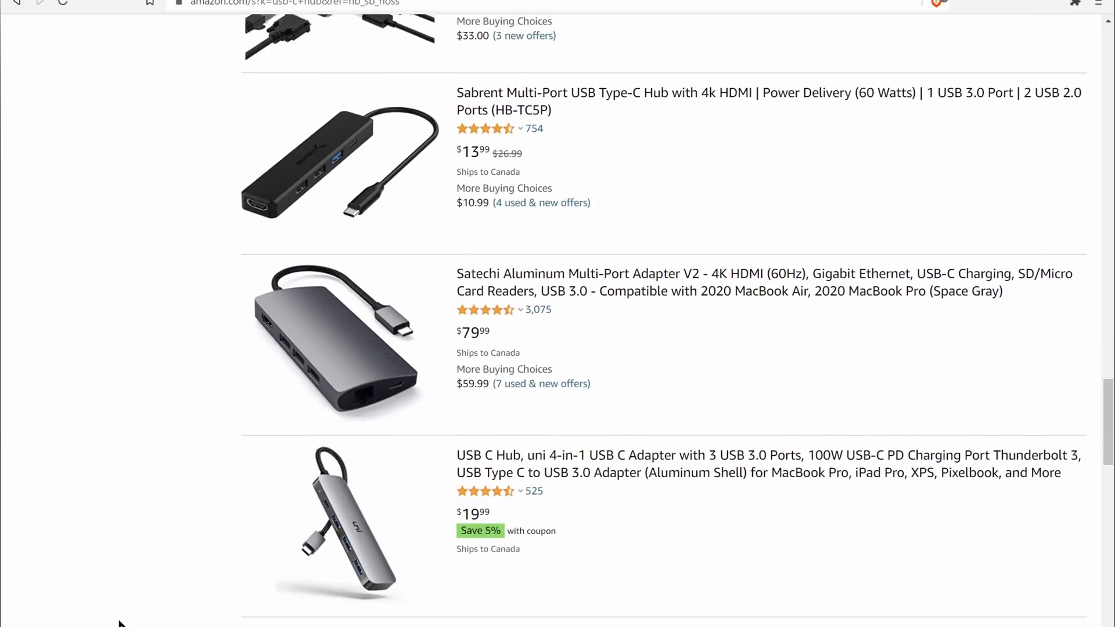